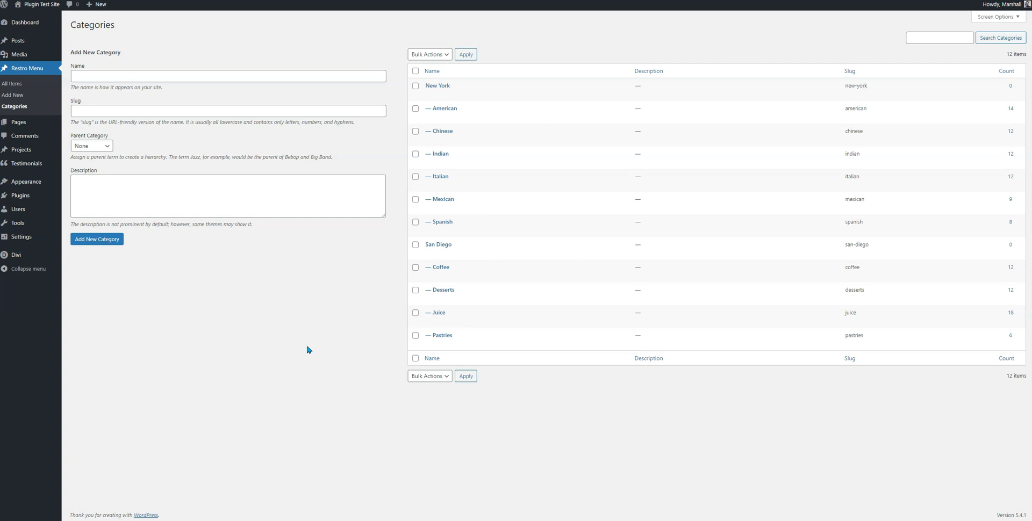
pyautogui.moveTo(490, 111)
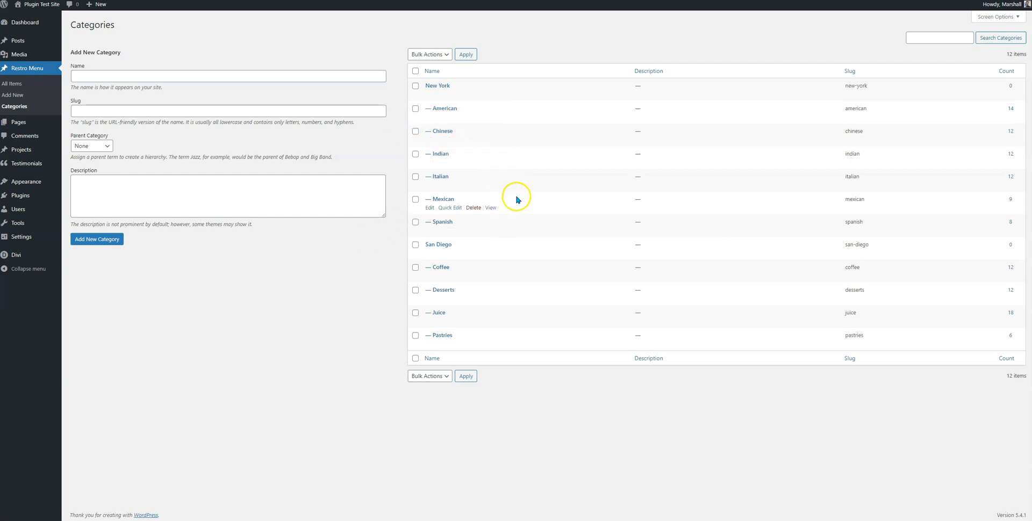
pyautogui.moveTo(412, 294)
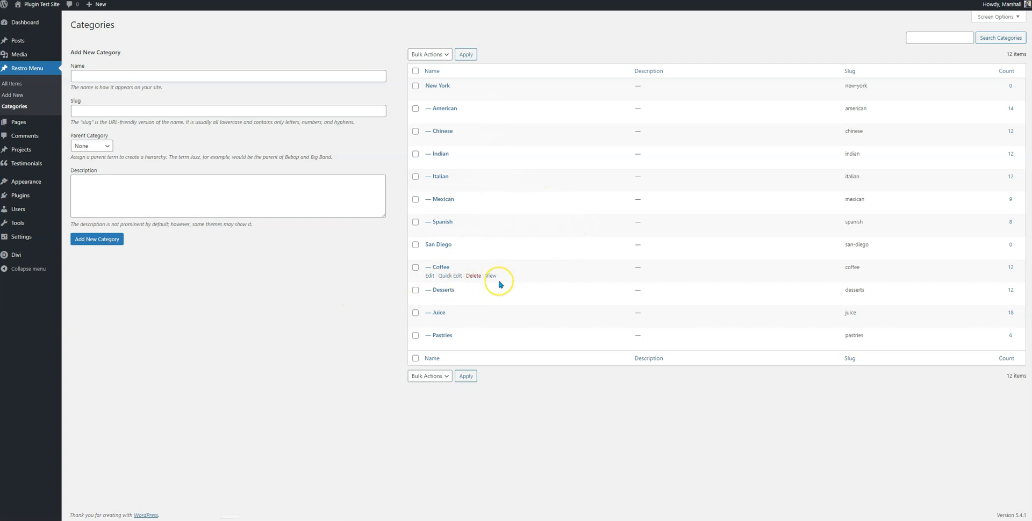
pyautogui.moveTo(469, 314)
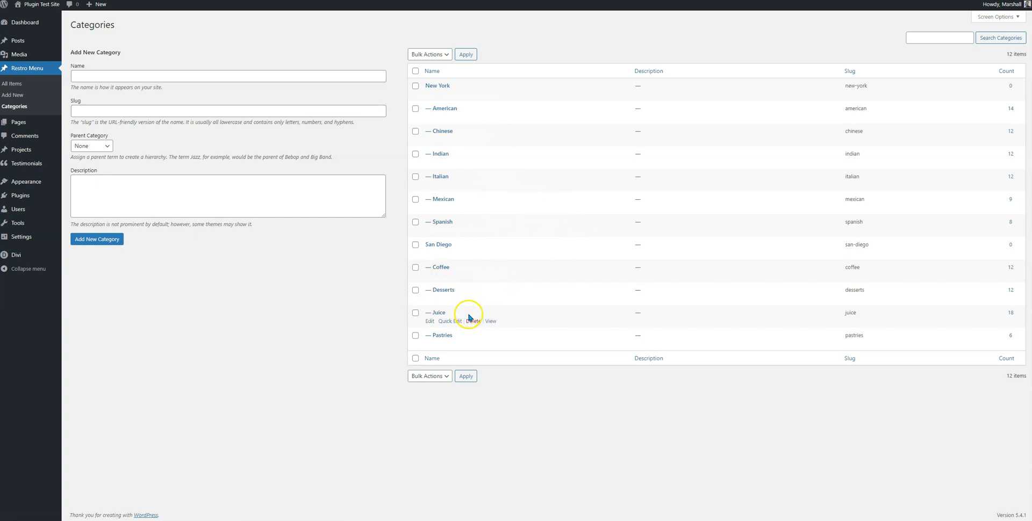
pyautogui.moveTo(329, 330)
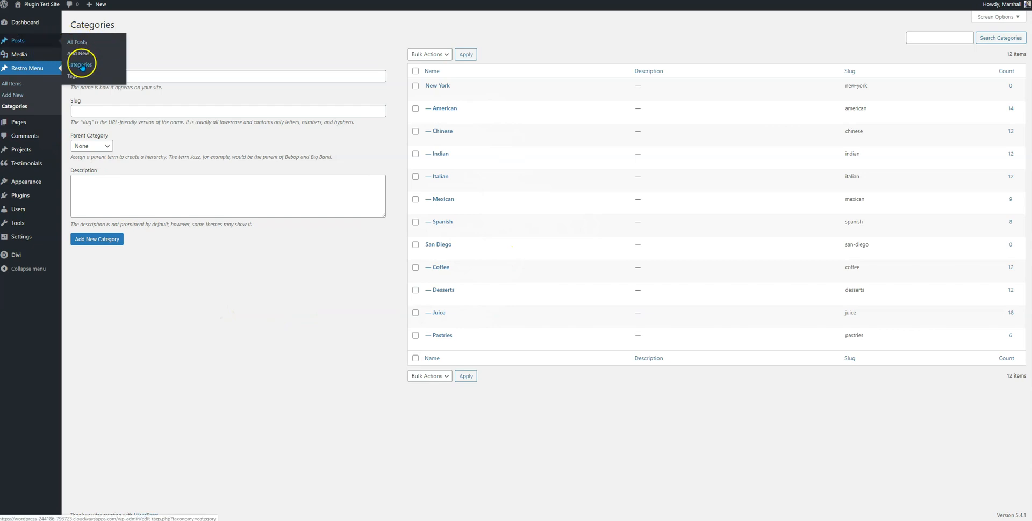
pyautogui.moveTo(134, 301)
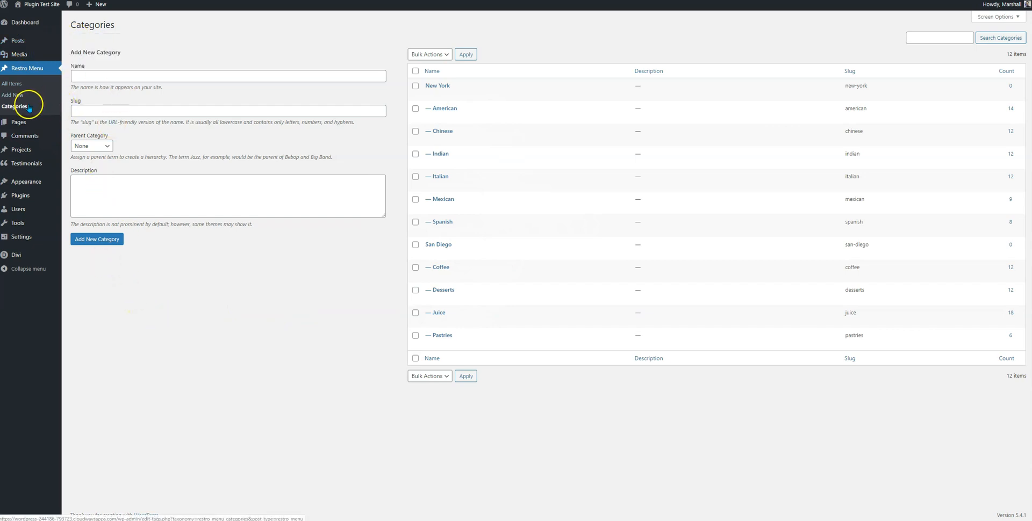
# Review Apple Pie's parent category choices and the New York category, leaving them unchanged
pyautogui.click(92, 145)
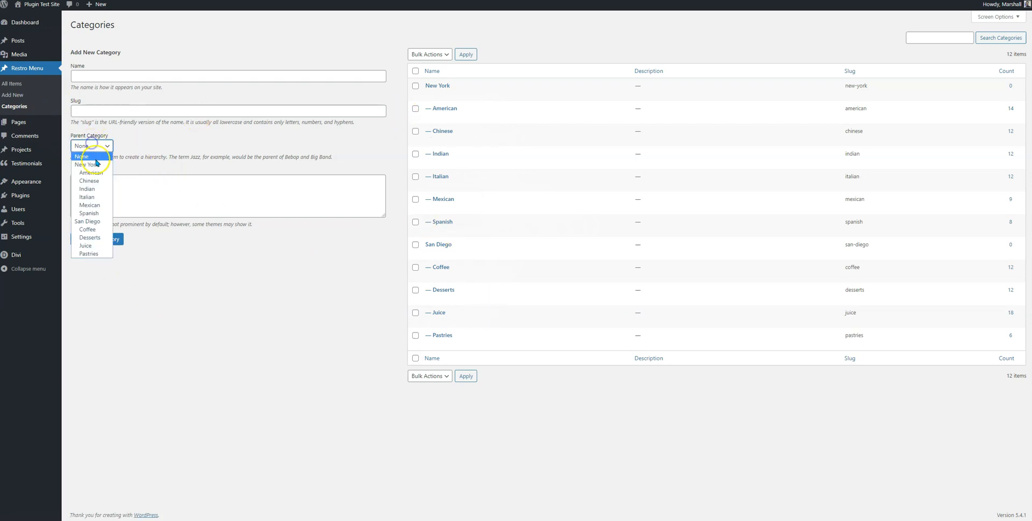
pyautogui.click(80, 156)
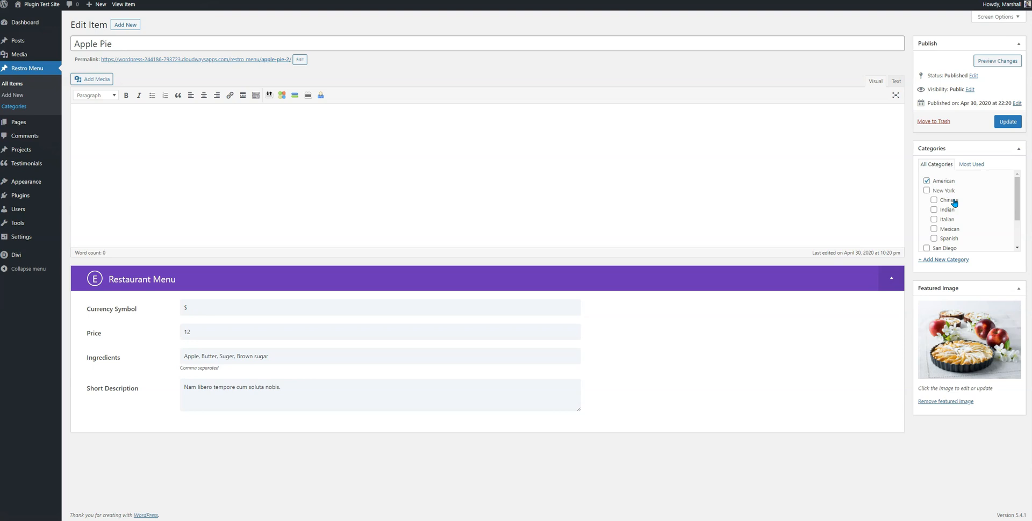
pyautogui.click(926, 191)
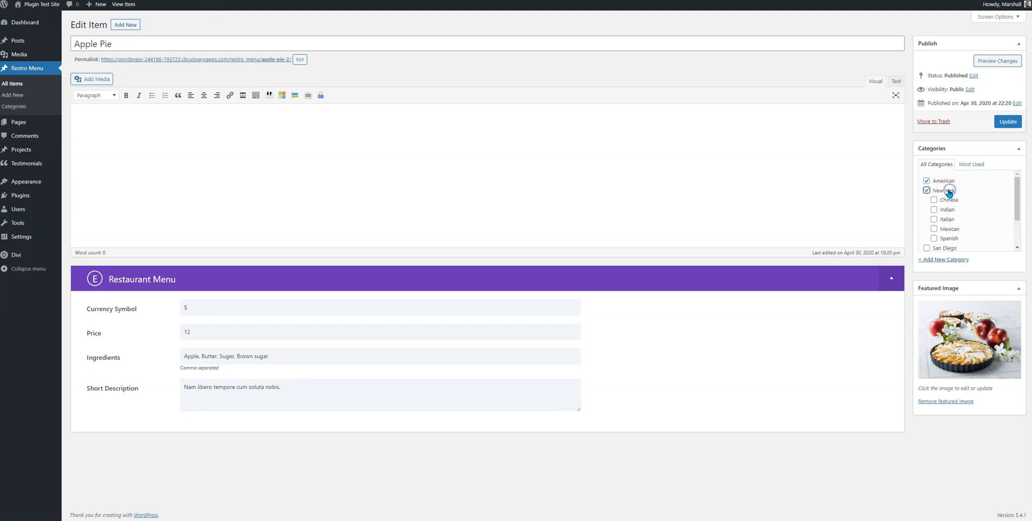
pyautogui.click(927, 190)
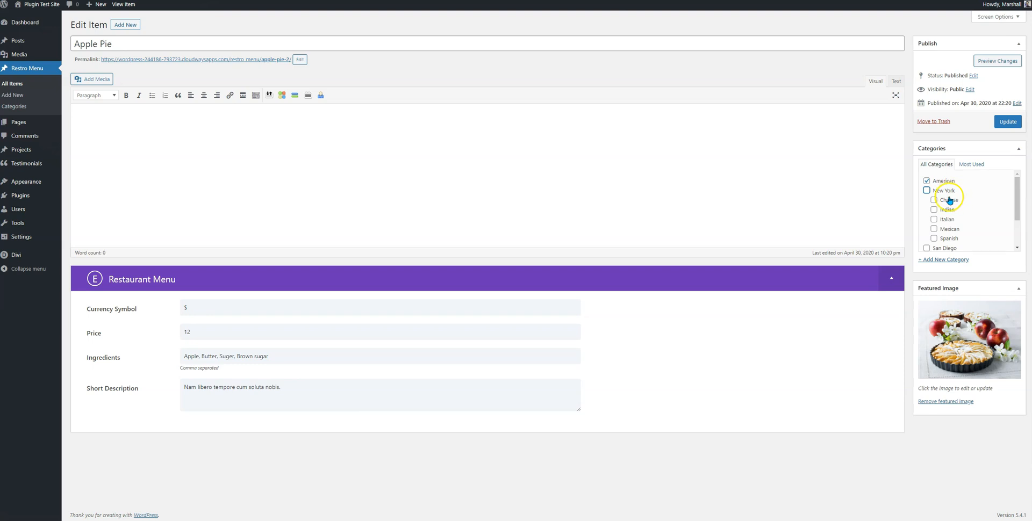
pyautogui.scroll(-3)
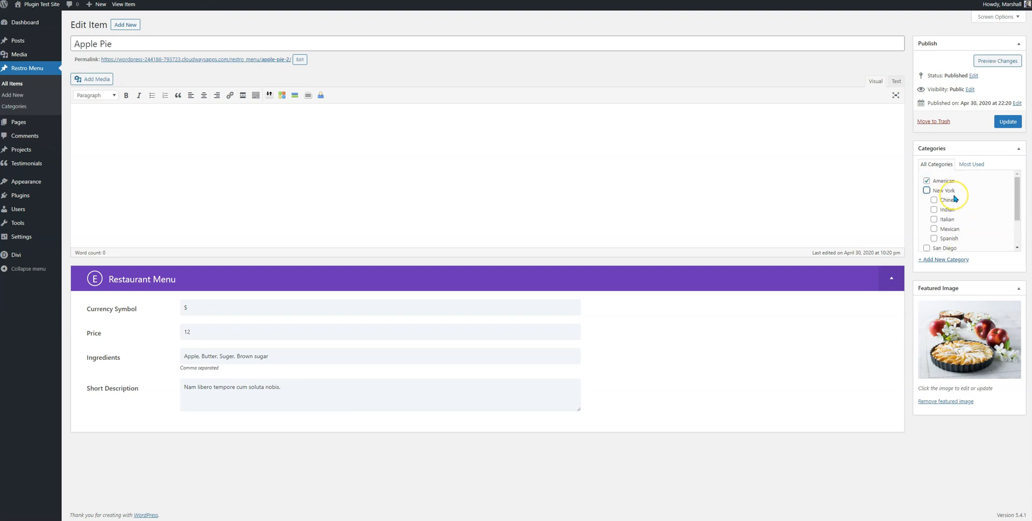
pyautogui.scroll(-3)
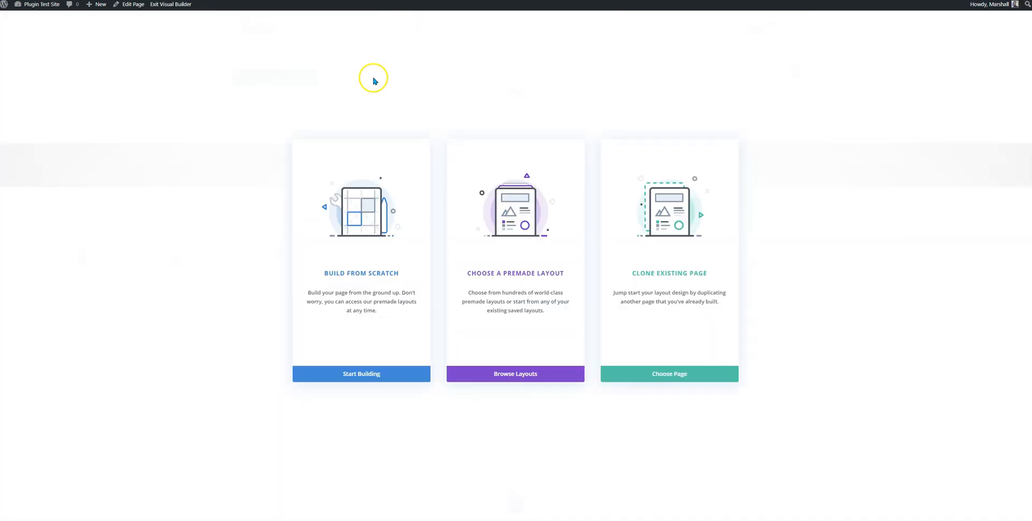
# Build the page from scratch with a single-column row holding a Restro Menu module
pyautogui.click(361, 374)
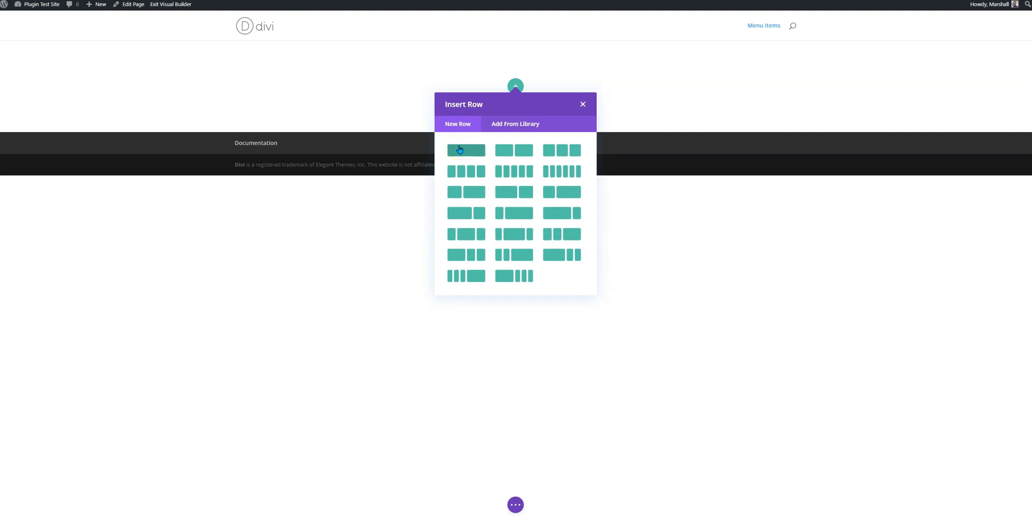
pyautogui.click(464, 151)
pyautogui.write('res')
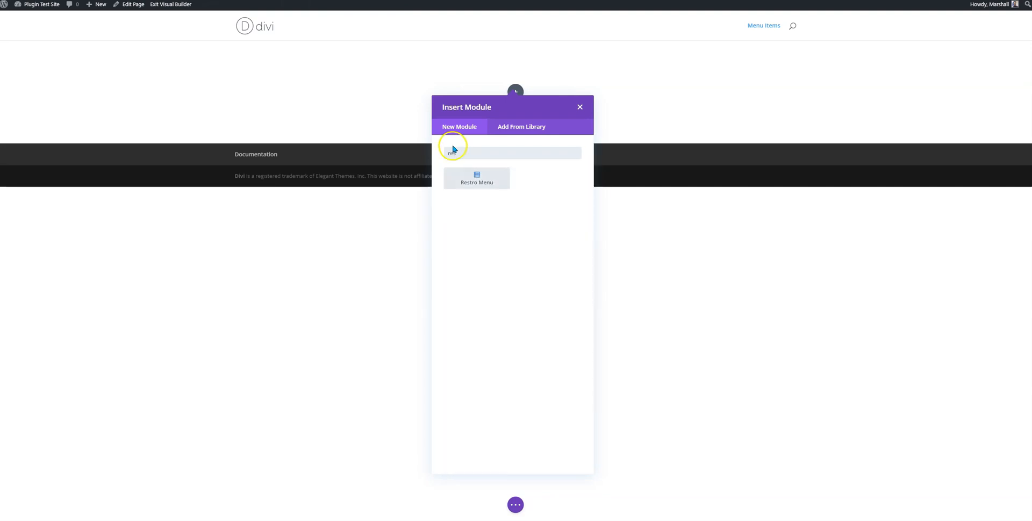
pyautogui.click(476, 177)
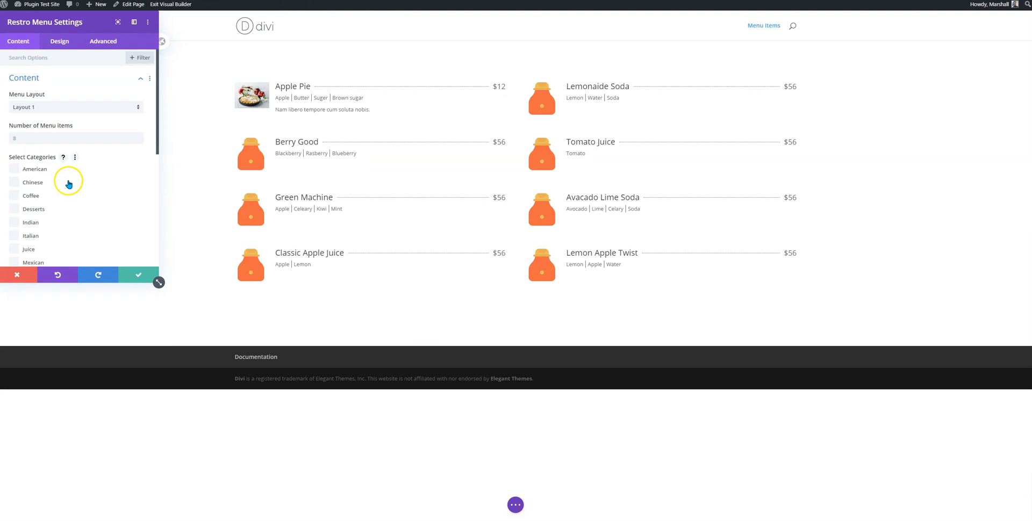
pyautogui.moveTo(56, 190)
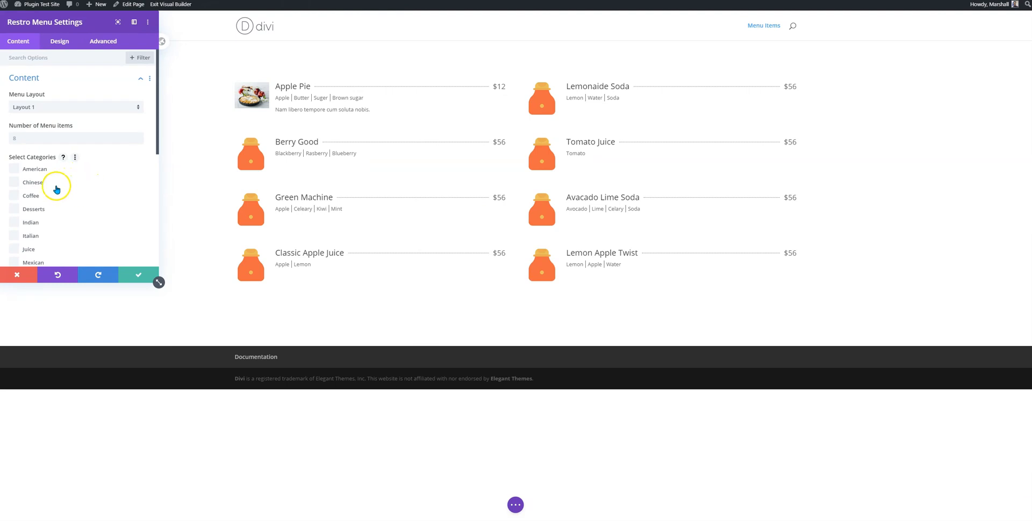
pyautogui.moveTo(131, 262)
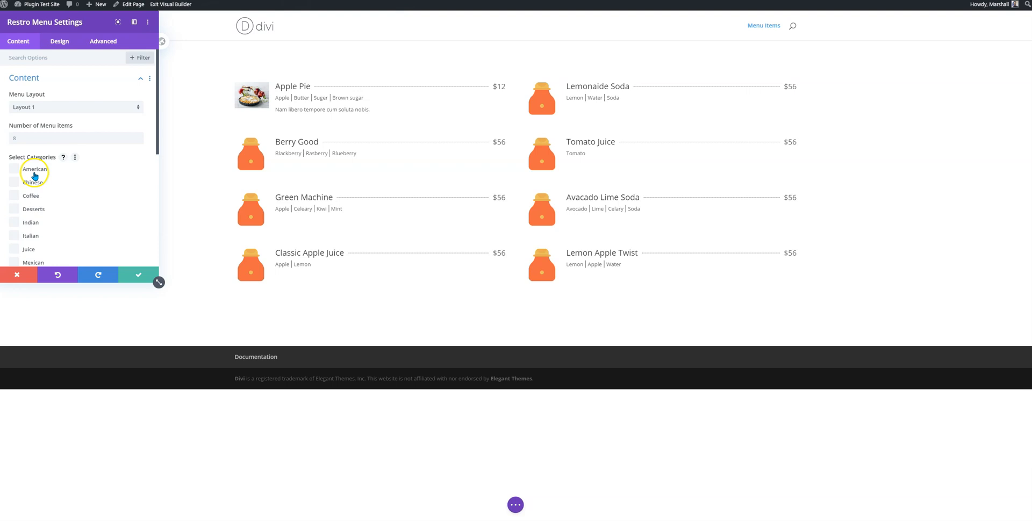
# Filter the menu to American, Chinese, Indian, Italian, Mexican and Spanish under Select Categories
pyautogui.click(14, 182)
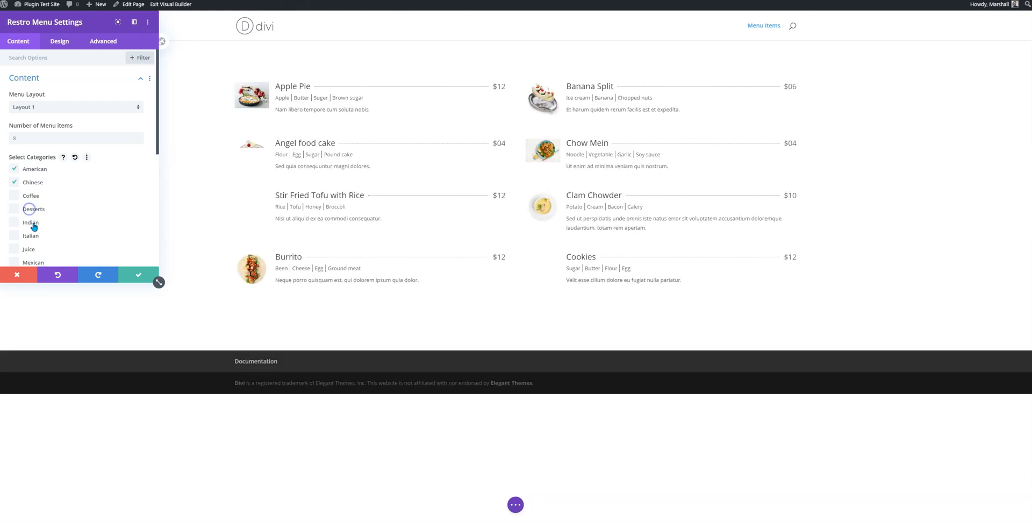
pyautogui.click(14, 236)
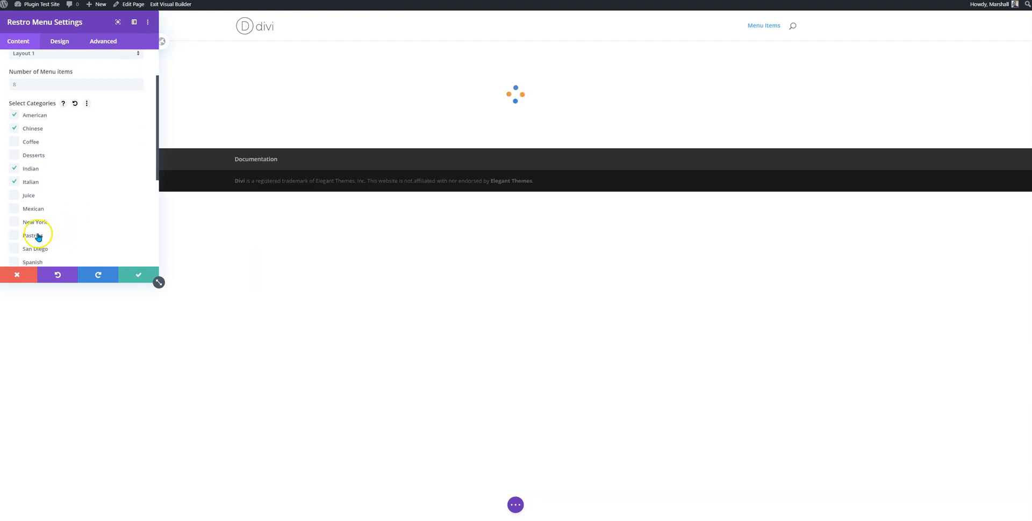
pyautogui.click(14, 210)
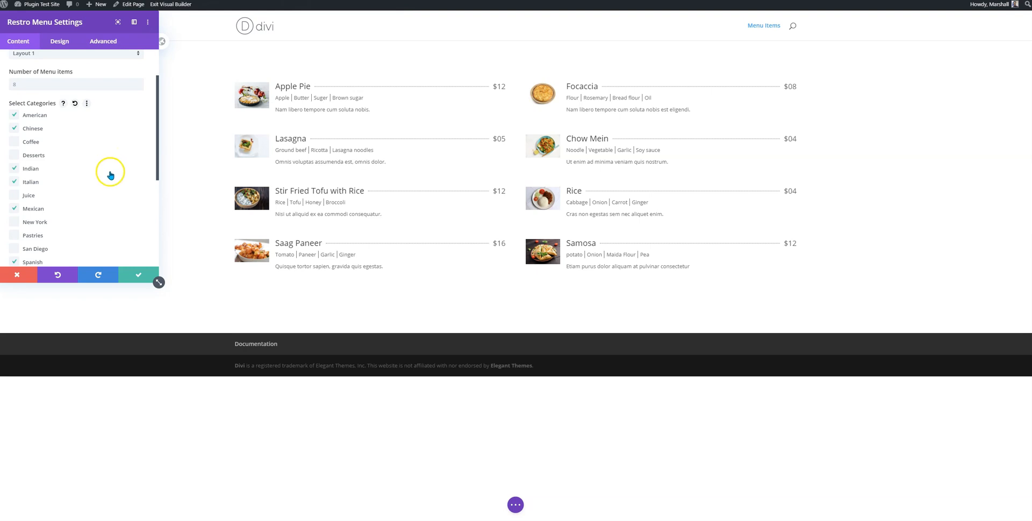
pyautogui.scroll(-3)
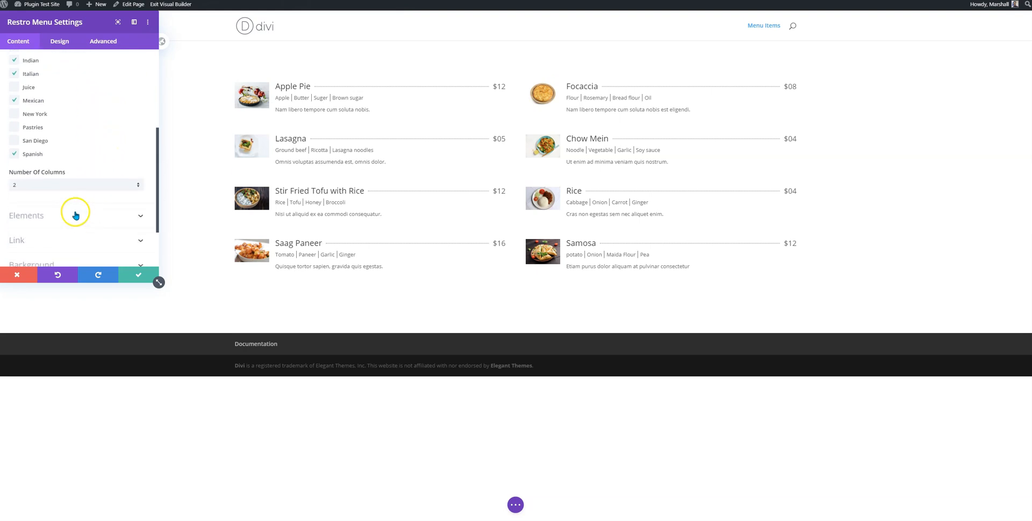
# Enable Use Filterable Menu under Elements so the first menu gets cuisine filter tabs
pyautogui.click(75, 215)
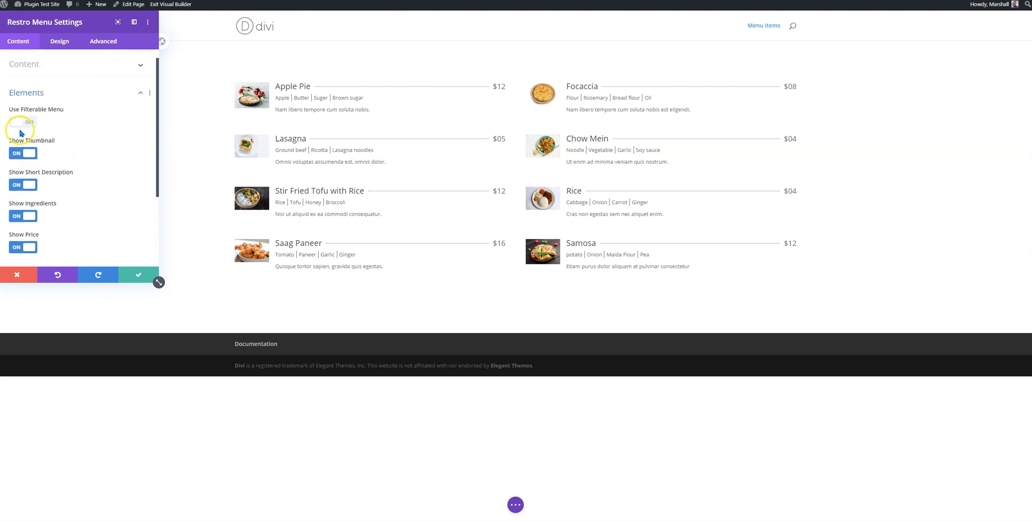
pyautogui.click(22, 121)
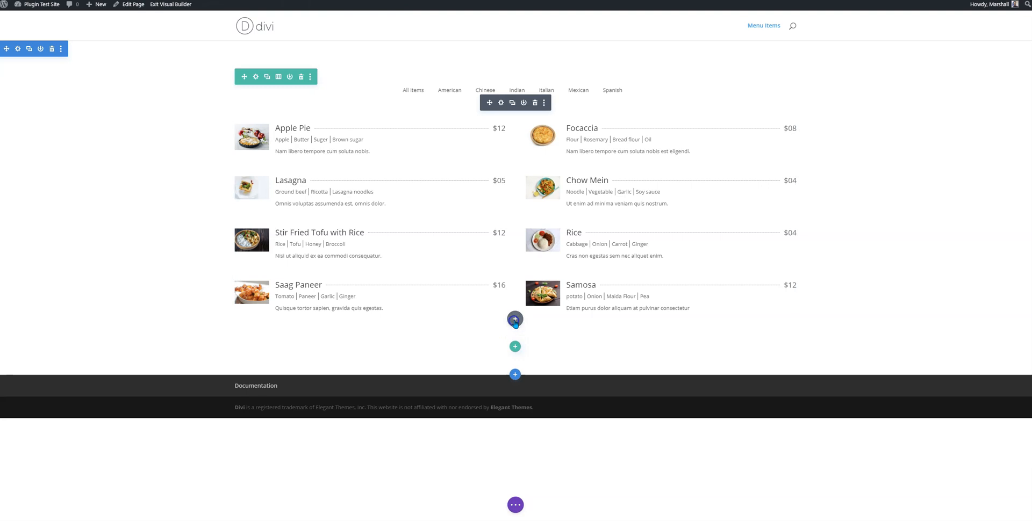
# Insert a second Restro Menu module below the first one
pyautogui.click(515, 318)
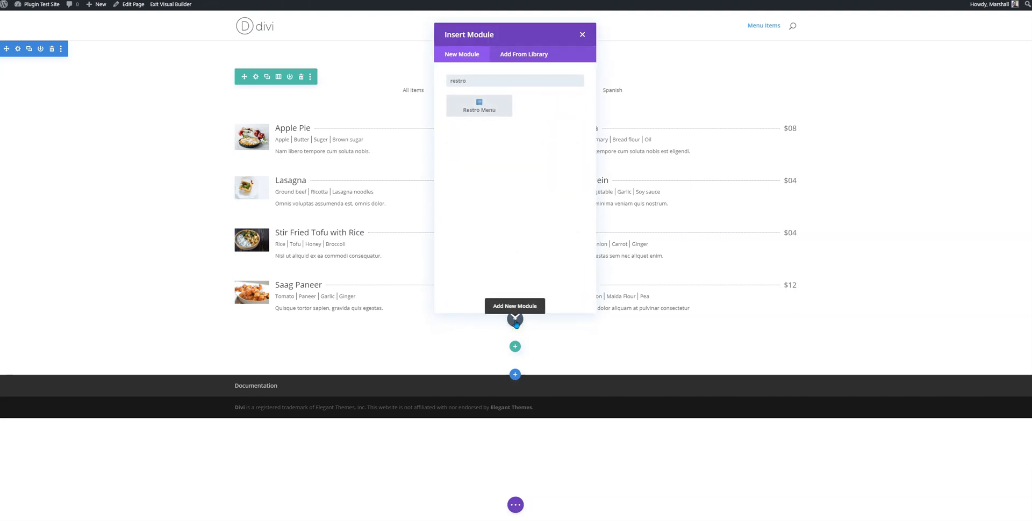
pyautogui.click(479, 105)
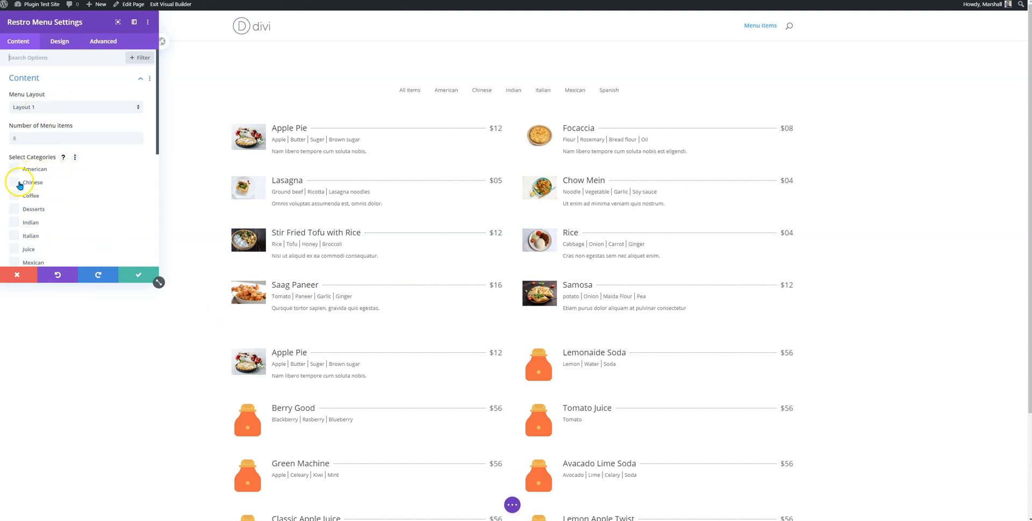
# Filter the second menu to Coffee, Desserts, Juice and Pastries under Select Categories
pyautogui.click(14, 208)
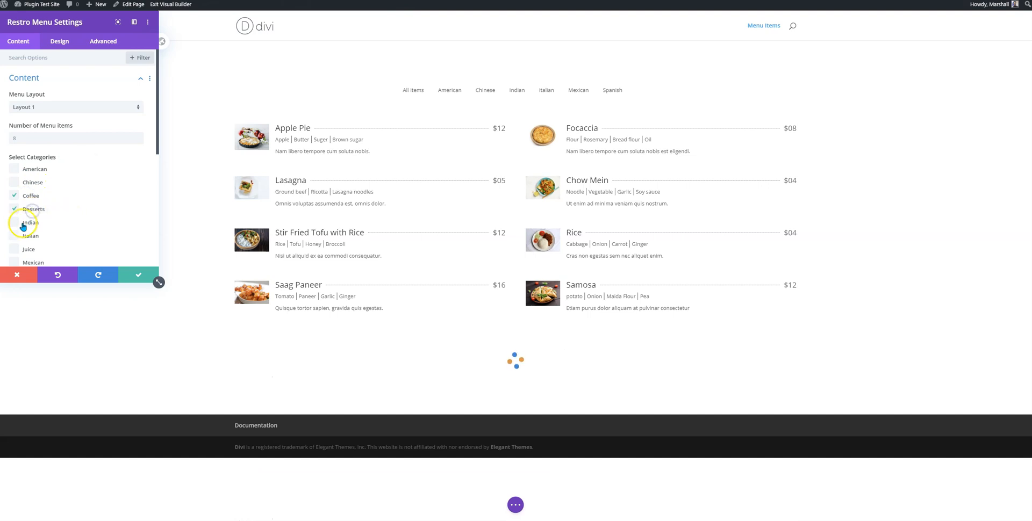
pyautogui.click(14, 249)
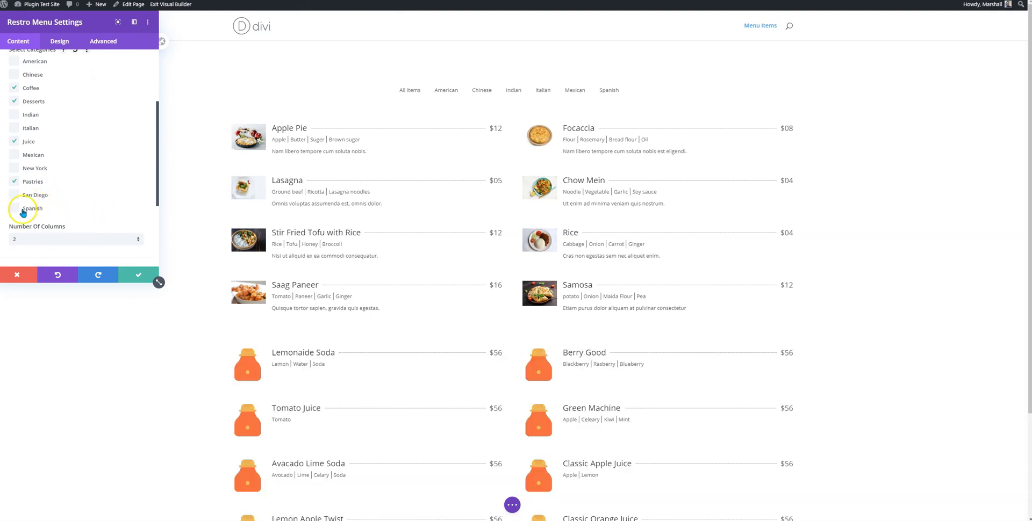
pyautogui.scroll(-3)
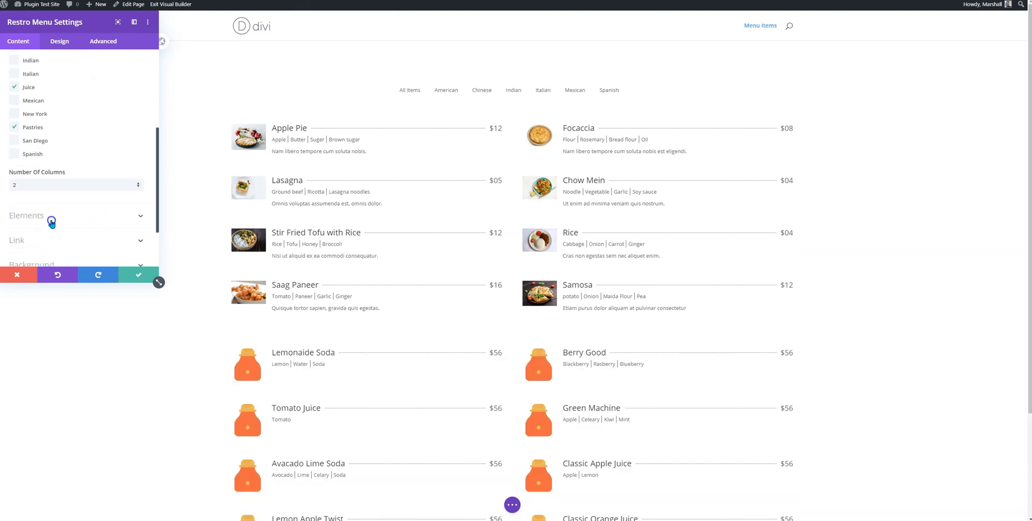
# Enable Use Filterable Menu under Elements so the second menu gets its own filter tabs
pyautogui.click(77, 214)
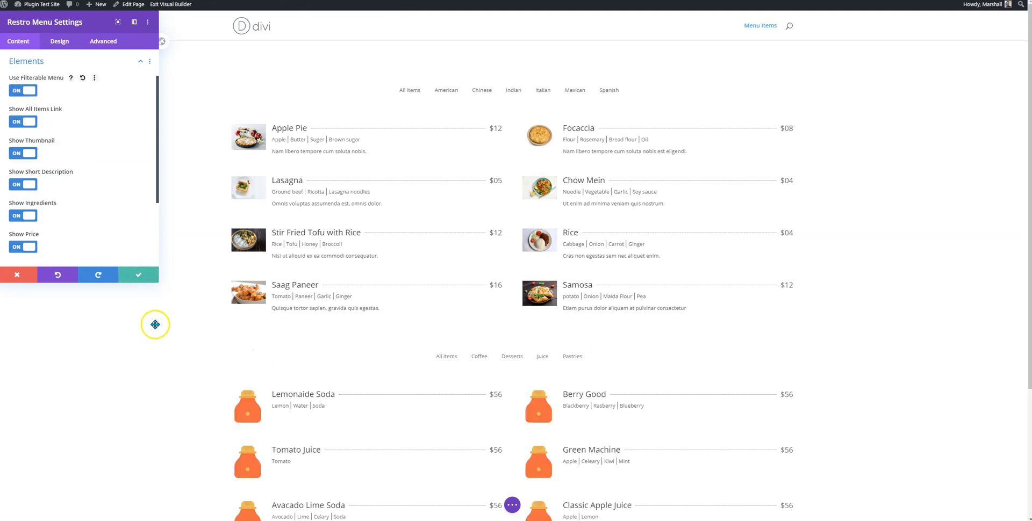
pyautogui.scroll(-3)
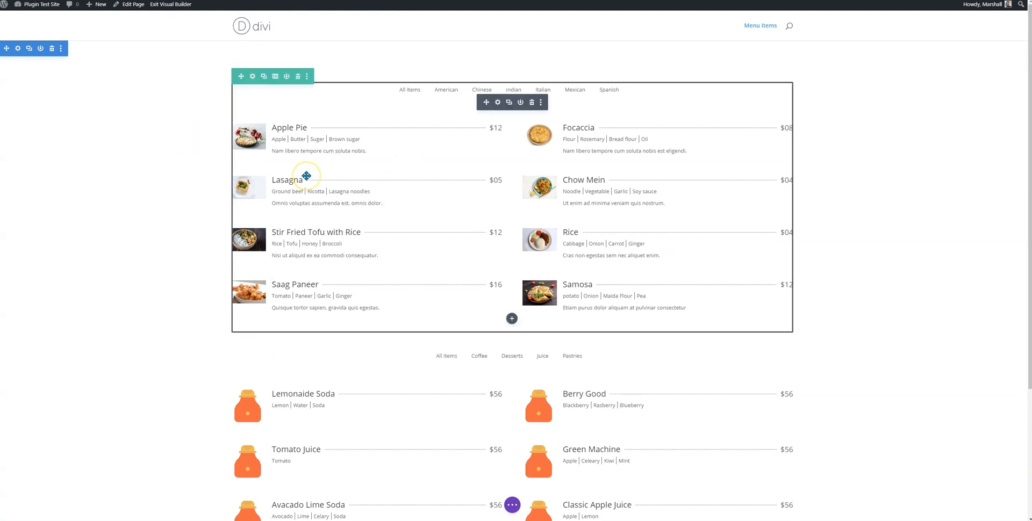
pyautogui.scroll(-3)
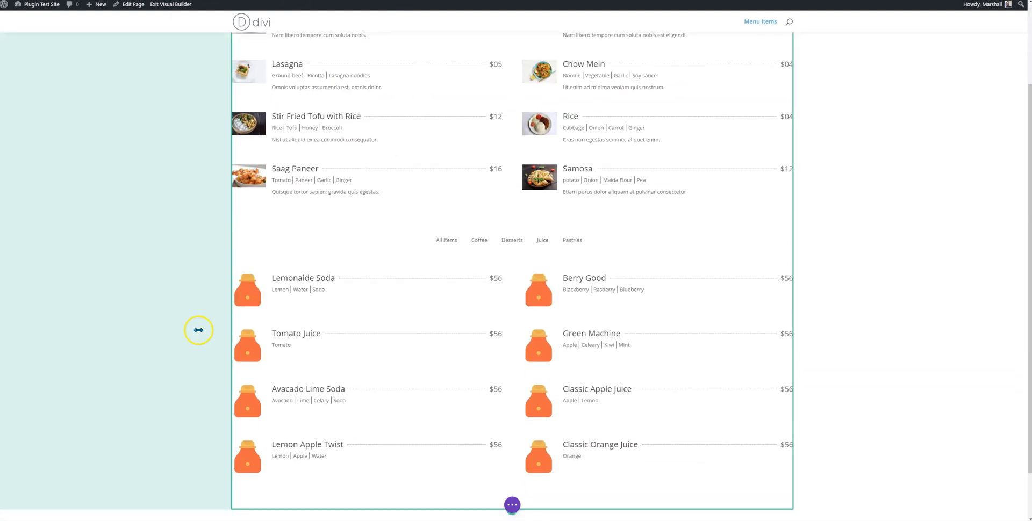